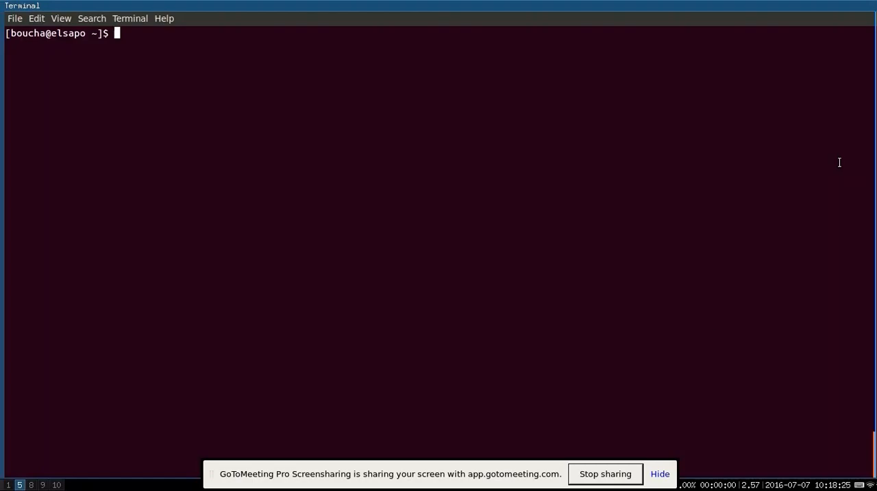
mouse_move(518, 242)
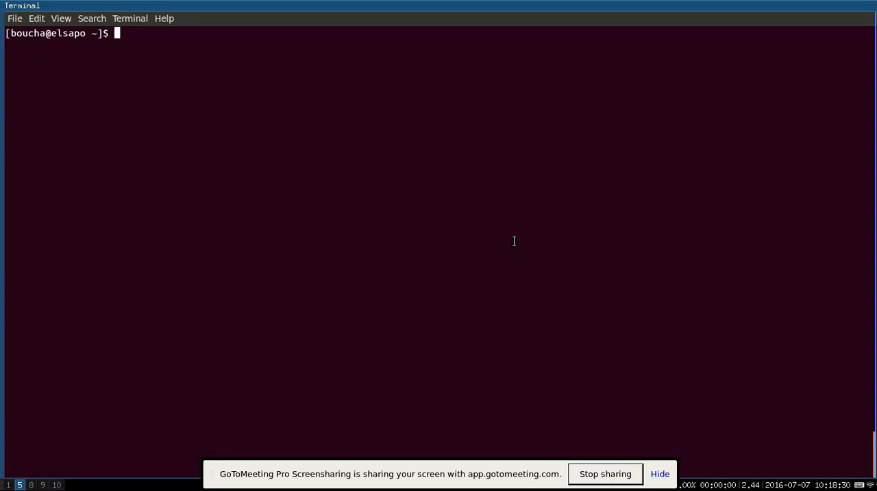
Open /srv/salt/apache-simple.sls in vim with sudo and enter the password.
text(sudo vim /)
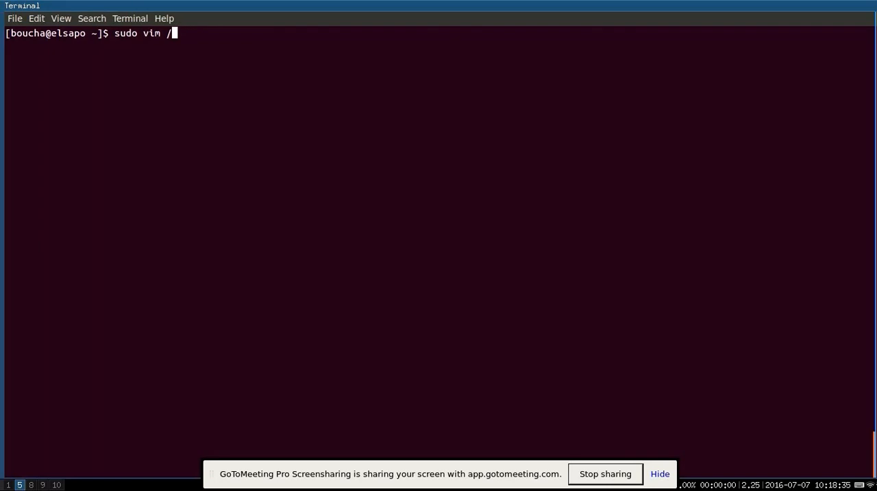
text(srv/salt/ap)
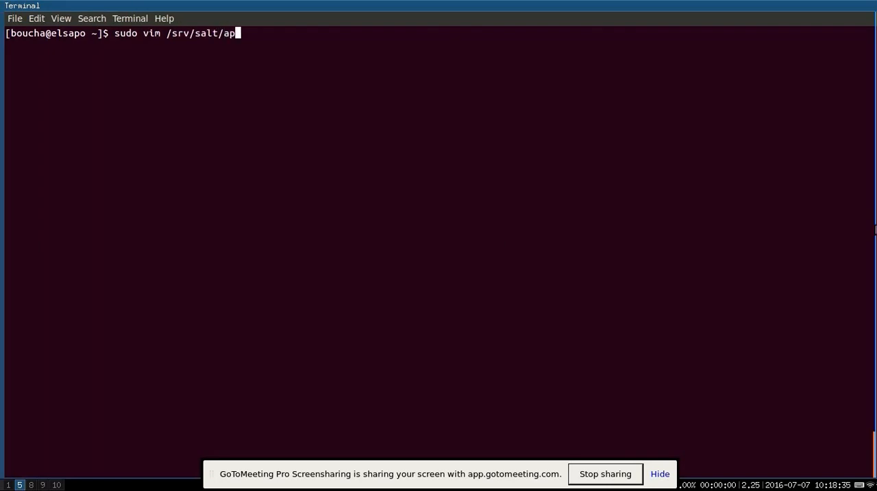
text(ache)
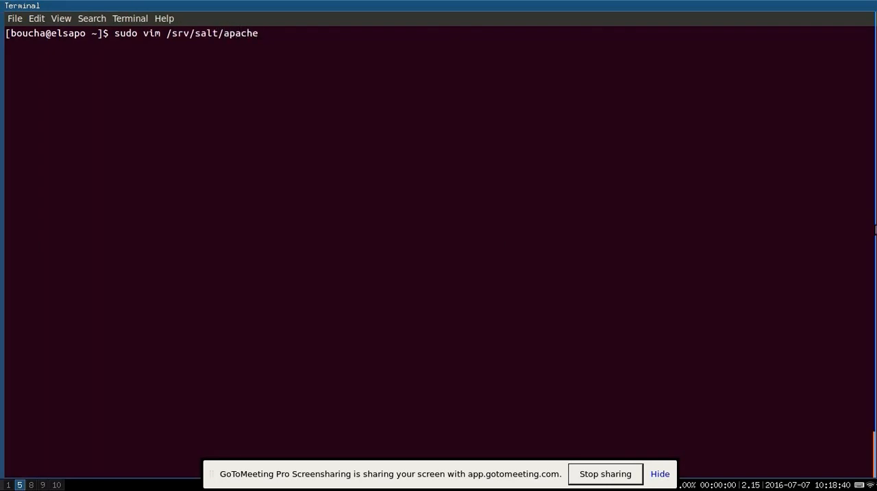
key(Return)
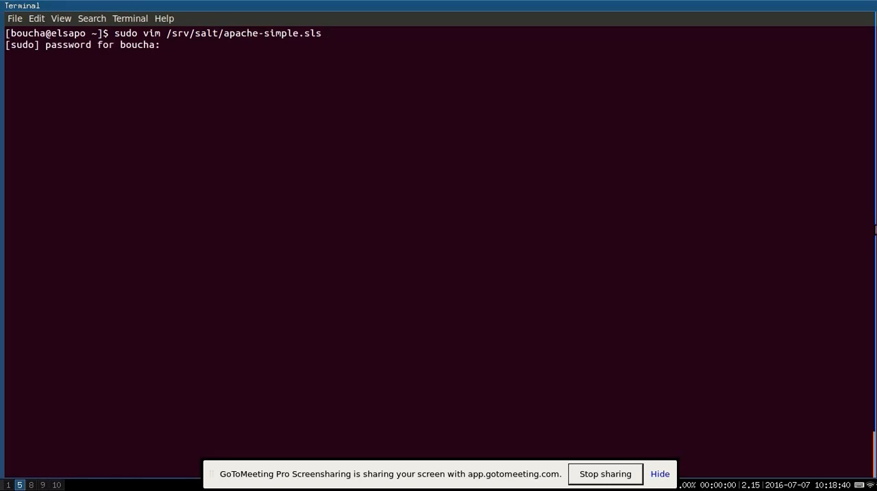
key(Return)
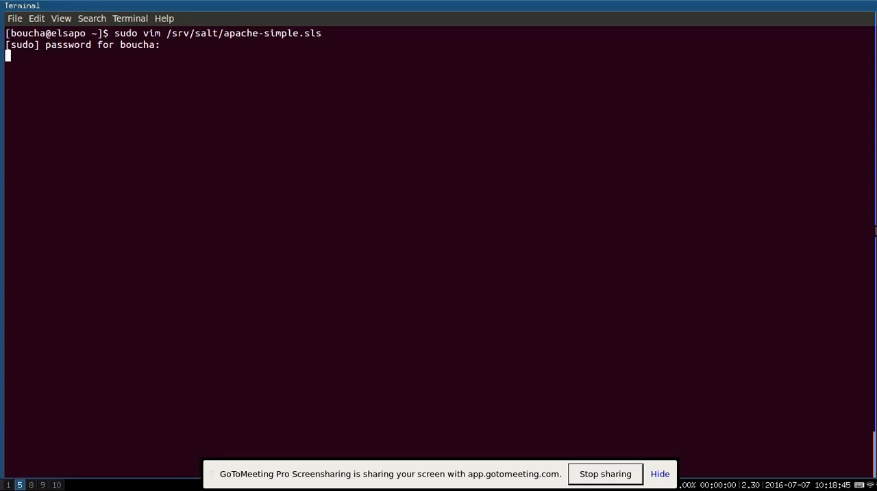
key(Return)
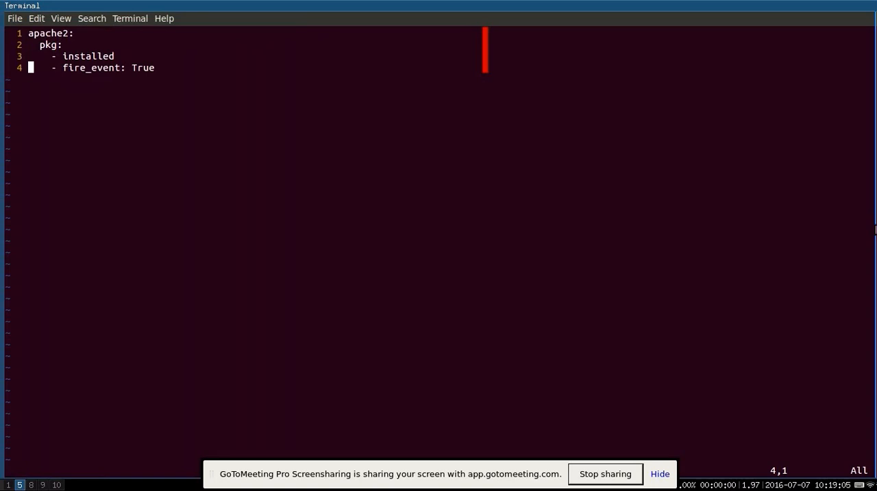
Misspell the package name as sapache2 and save the file with :wq.
key(i)
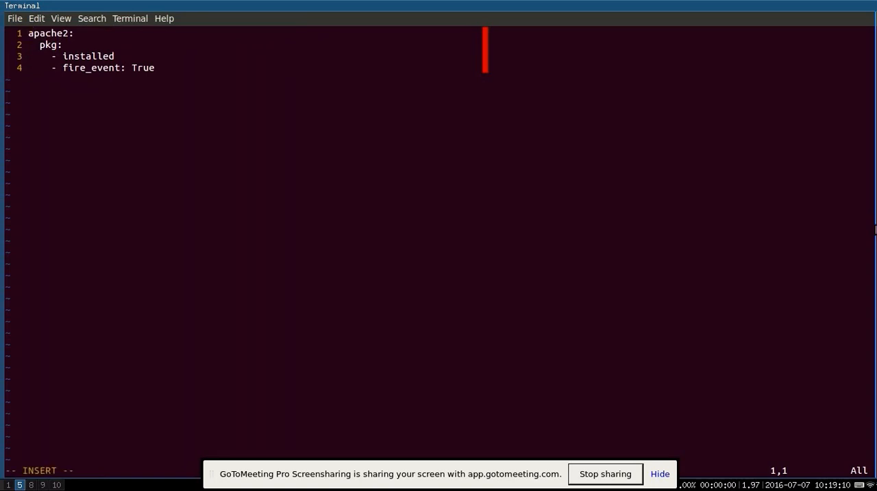
key(Escape)
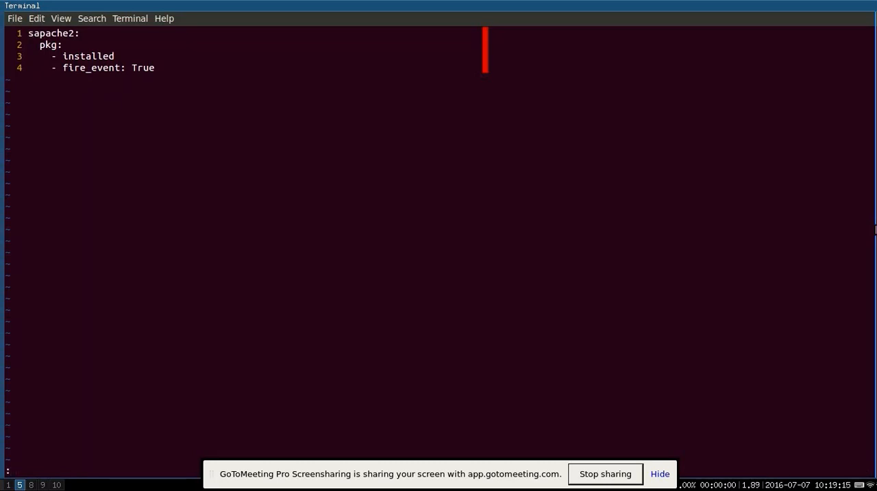
text(:wq)
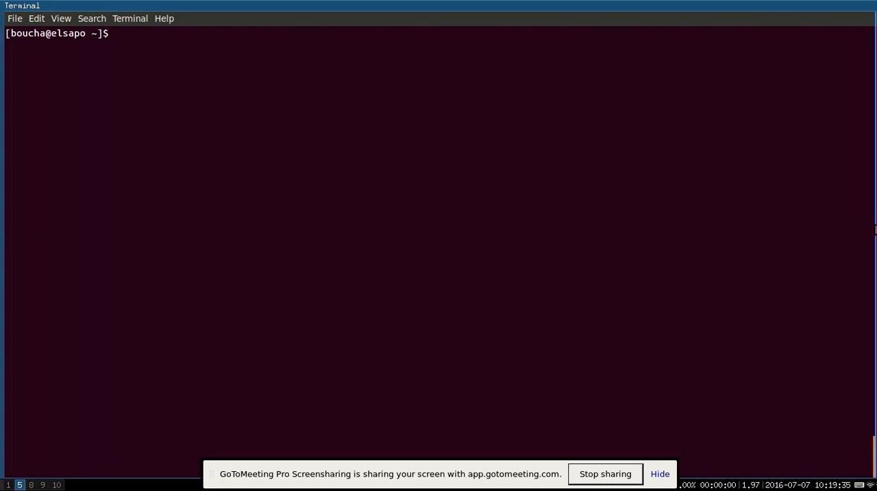
text(sudo vi)
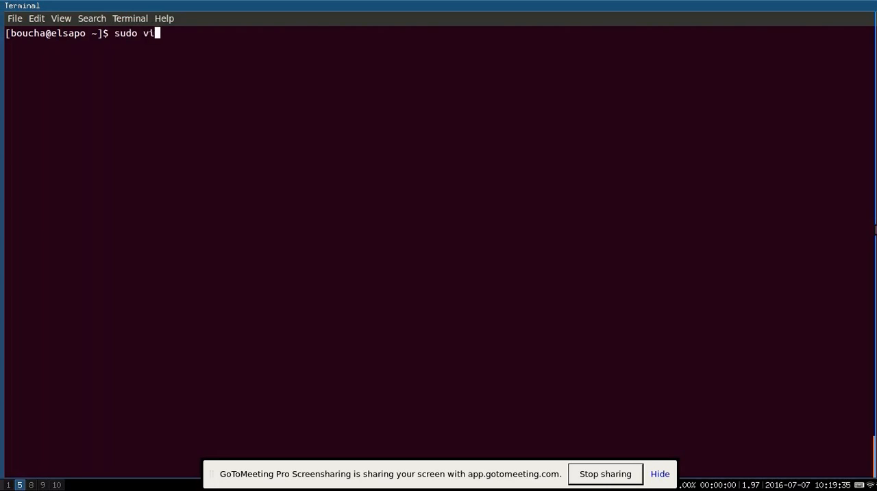
text(m)
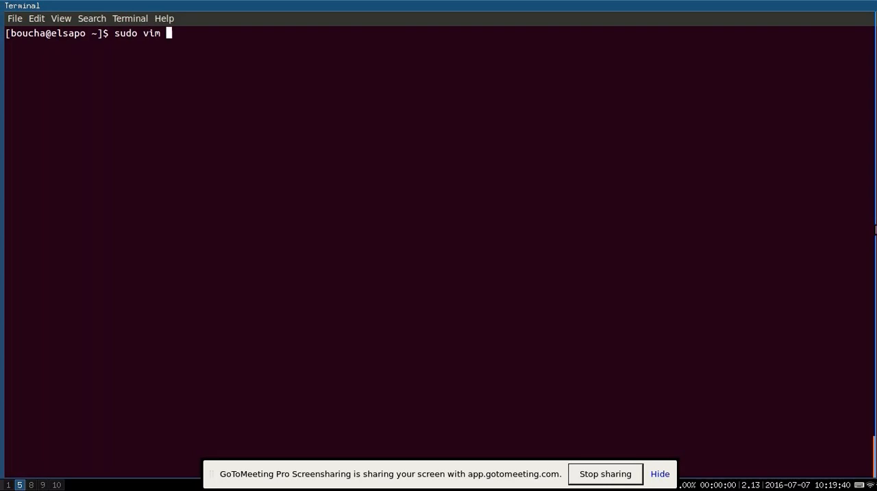
text(/etc/)
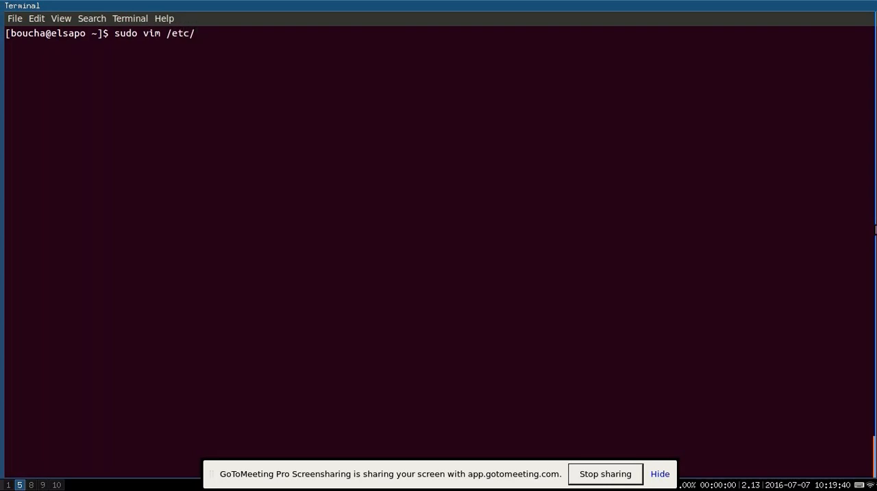
text(salt/m)
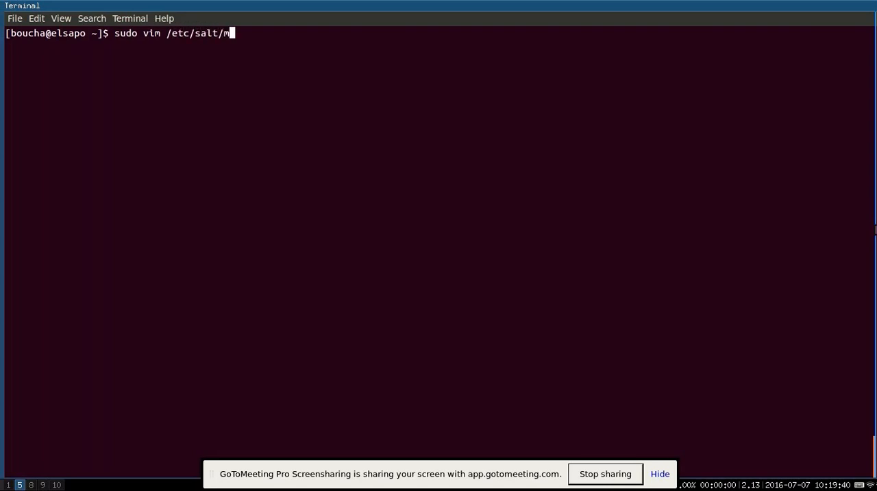
text(aster.d/)
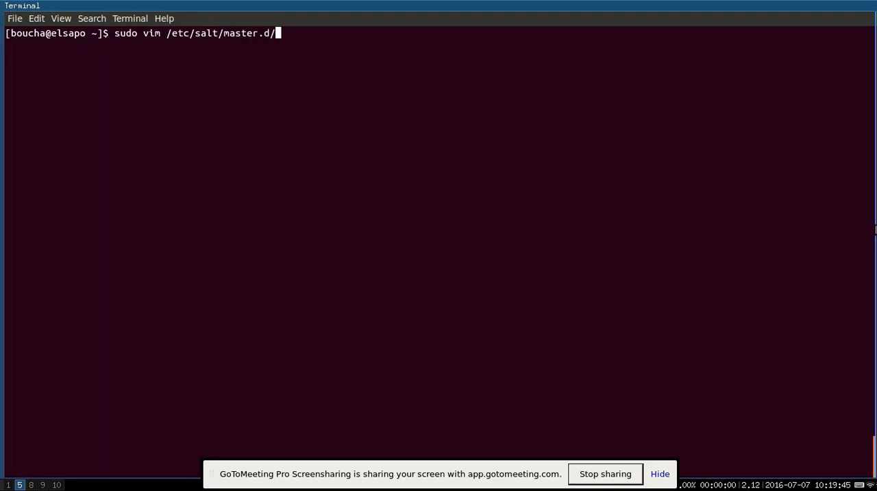
text(hue_reactor.conf)
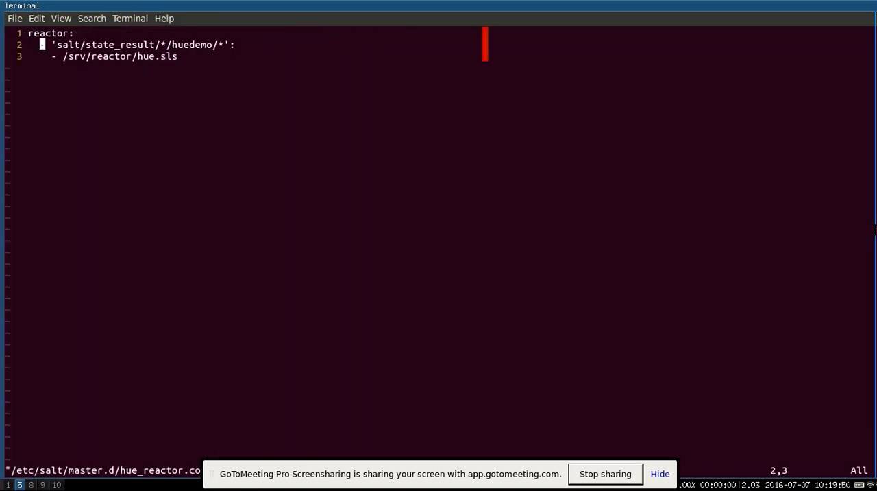
key(V)
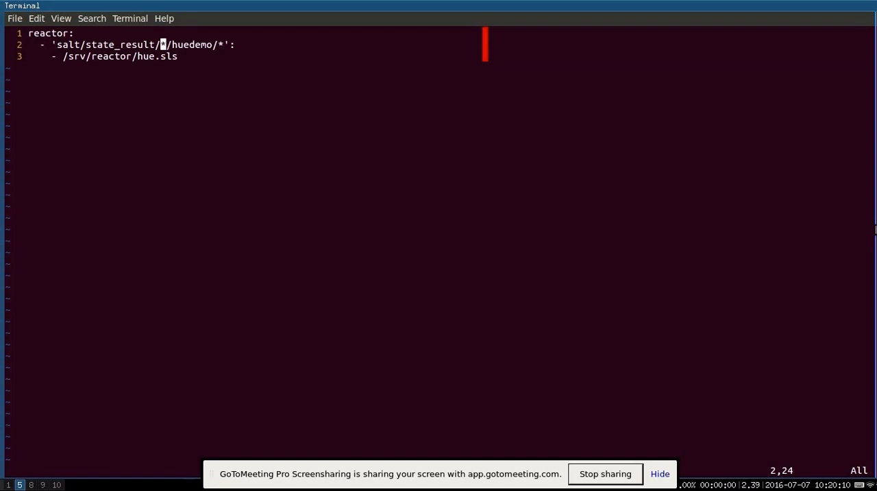
text(*)
text(s)
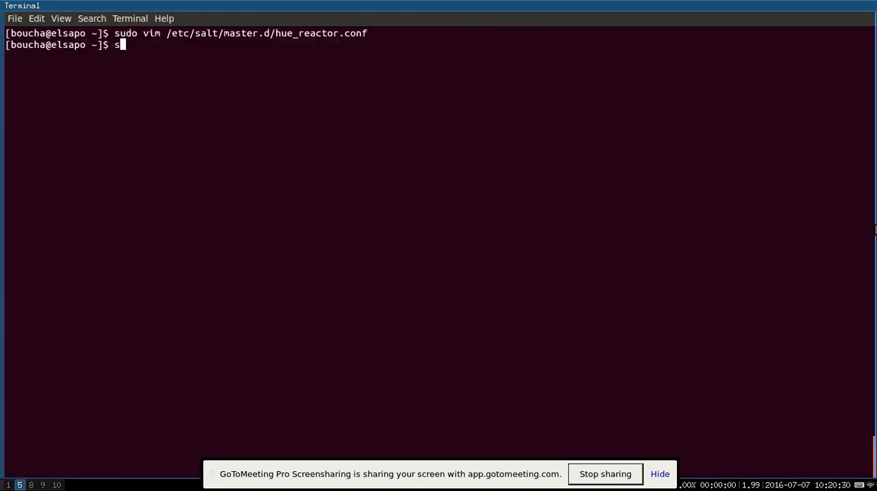
Enter the sudo vim /srv/reactor/hue.sls command at the shell prompt.
text(udo vim /)
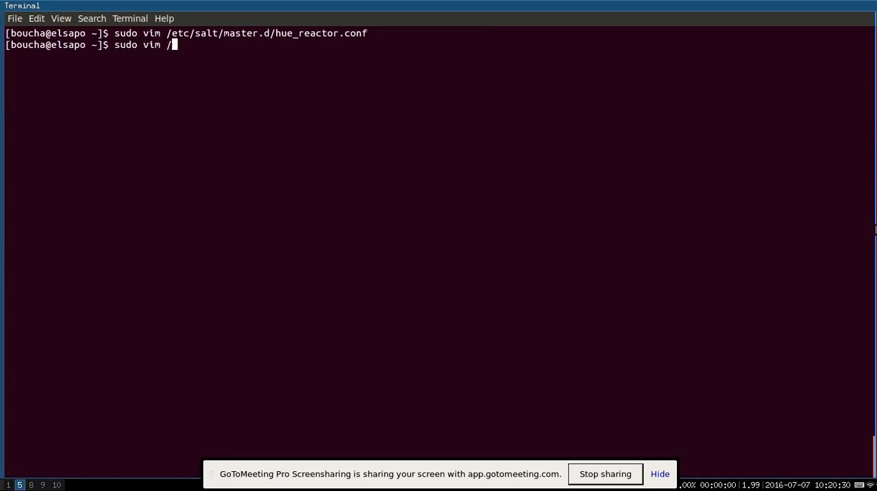
text(srv/reactor/hu)
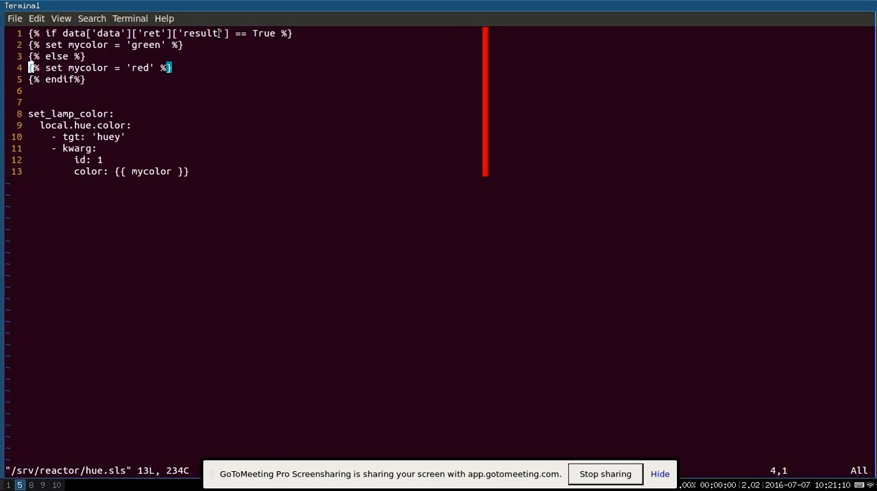
mouse_move(137, 68)
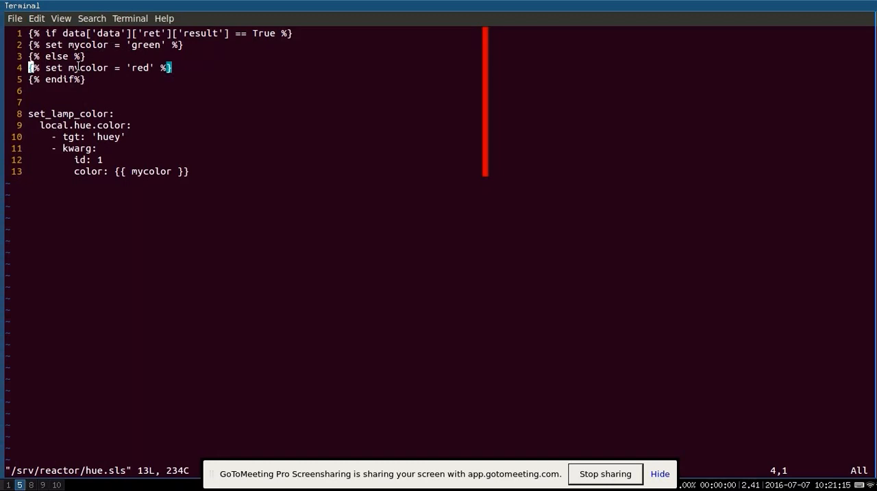
mouse_move(116, 61)
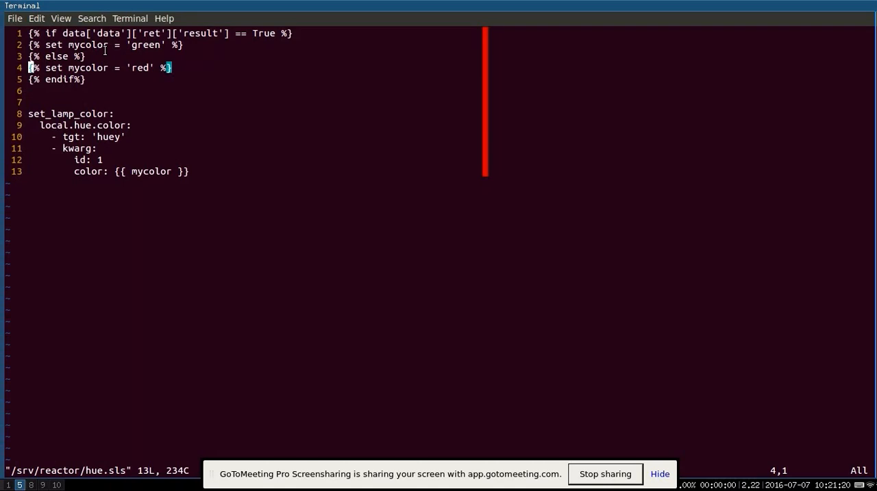
mouse_move(99, 121)
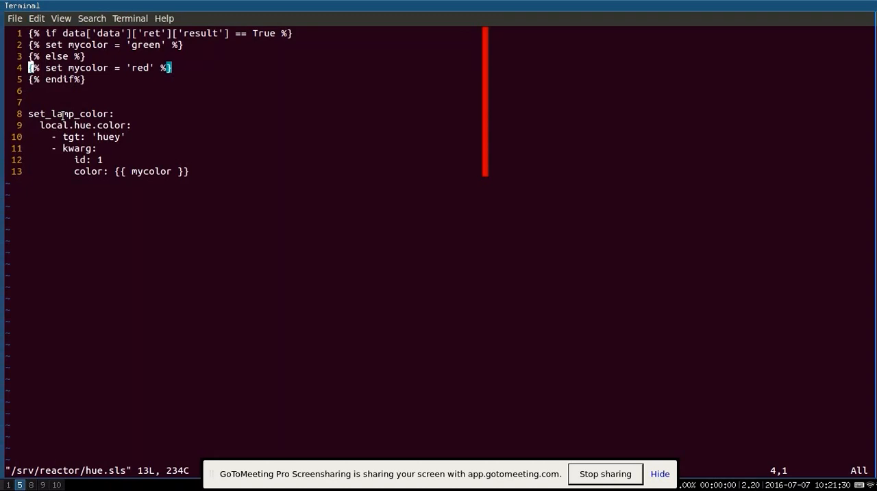
Review the hue.sls green/red lamp color reactor logic in Vim.
double_click(37, 113)
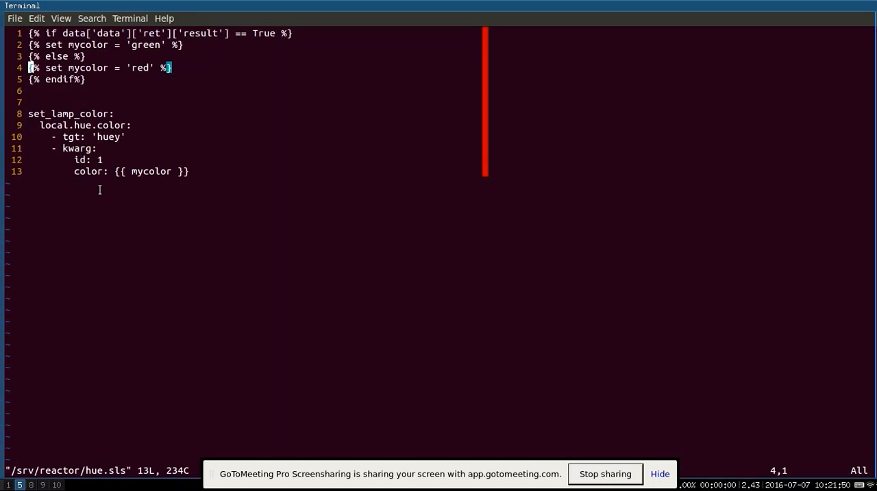
mouse_move(99, 61)
text(sudo)
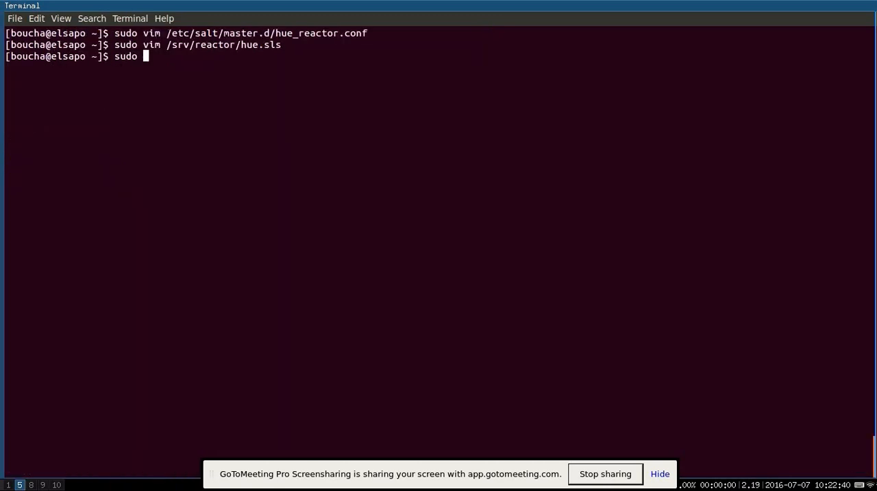
Run salt \* test.ping to check that all minions respond.
text(salt \* test.ping)
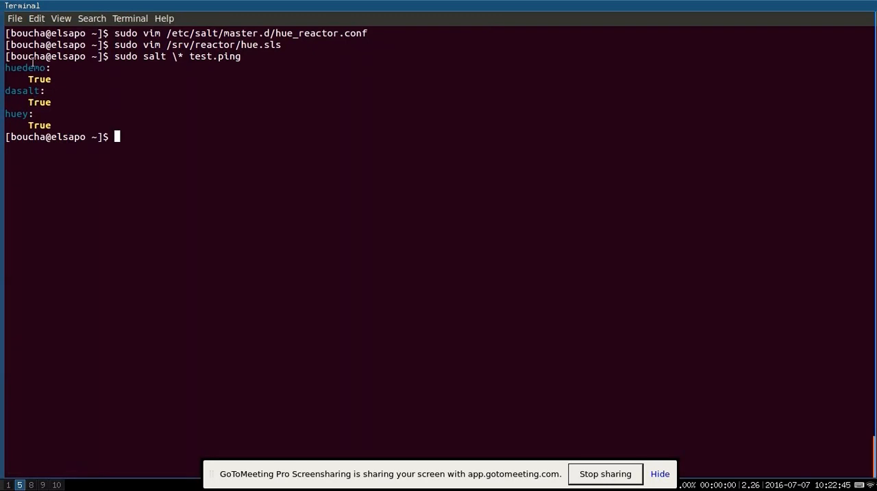
mouse_move(51, 77)
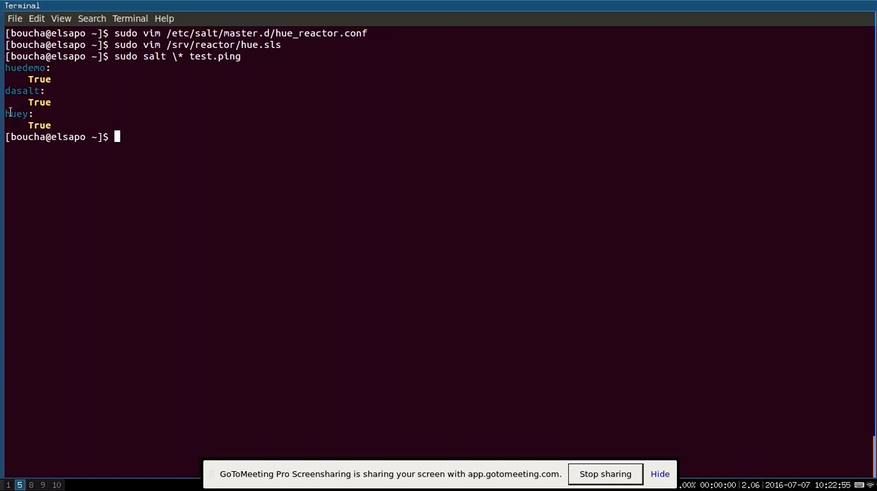
mouse_move(41, 125)
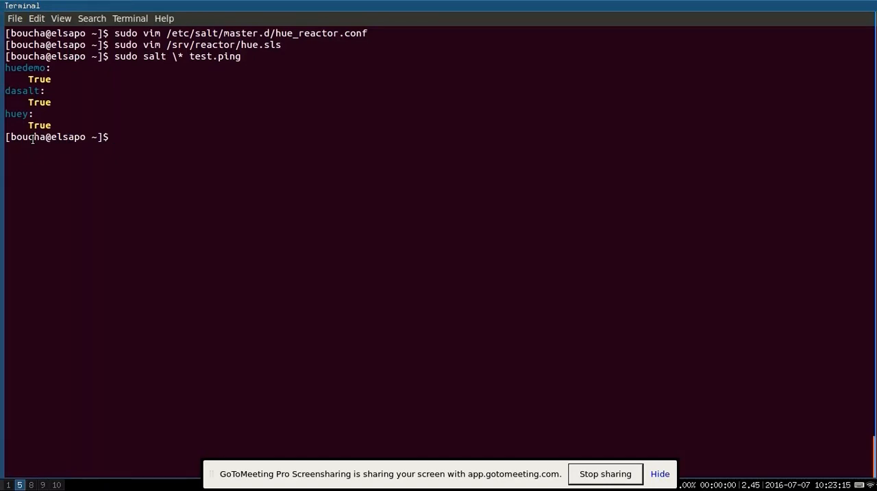
Enter the sudo vim command to reopen /srv/salt/apache-simple.sls.
text(sudo vim /srv/)
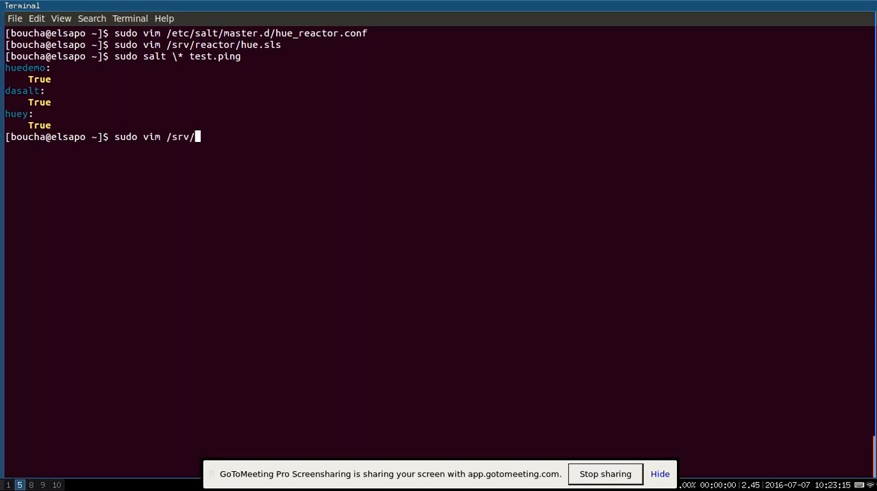
text(salt/apa)
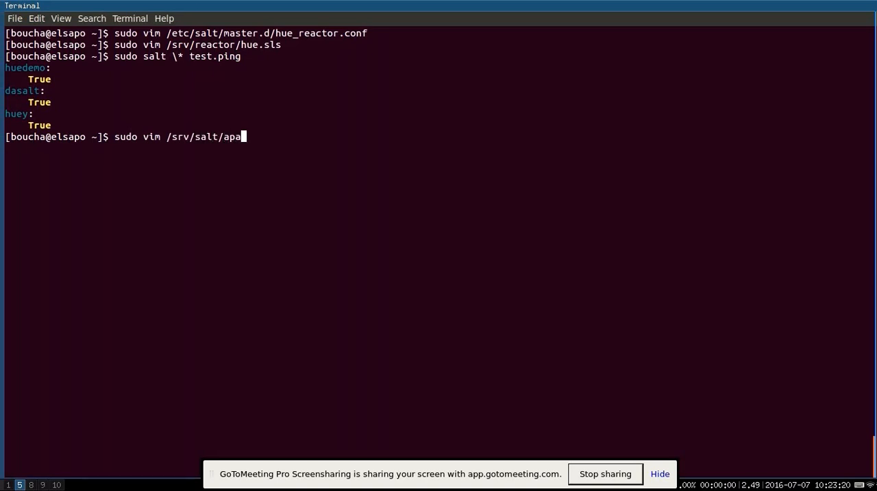
text(che-cs)
text(sudo salt huedemo state.sls apache-simple)
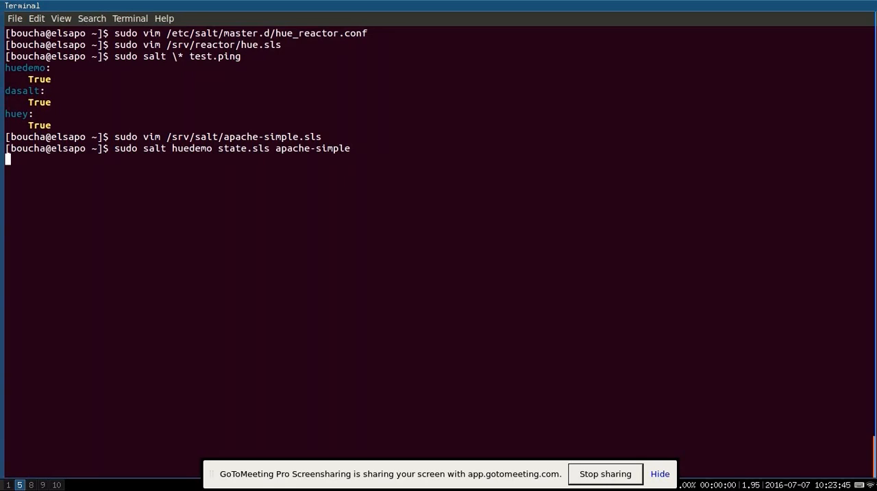
Run the apache-simple state on huedemo and select the sapache2 failure output.
key(Return)
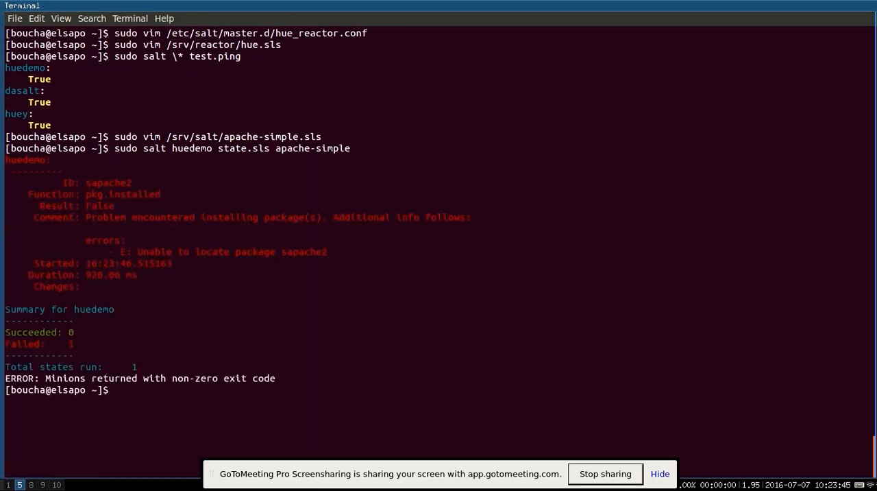
mouse_move(129, 209)
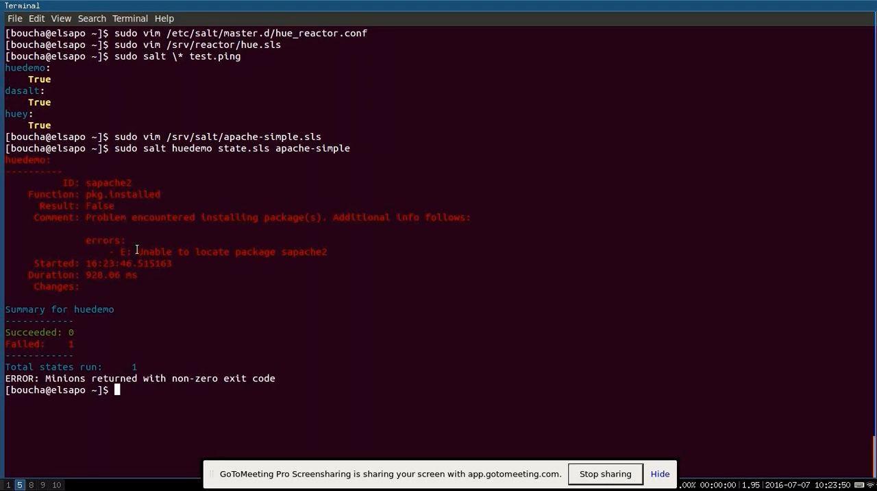
drag(137, 252, 327, 252)
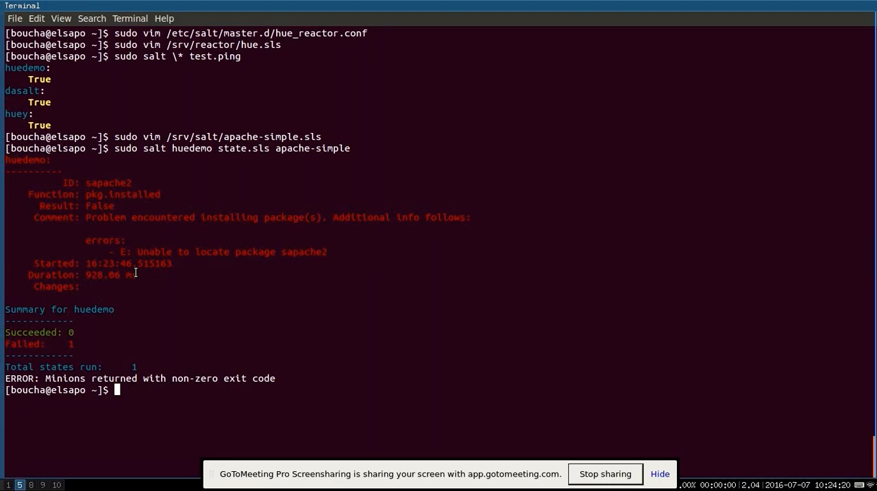
Reopen apache-simple.sls with the apache2 package name and save it with :wq.
text(sudo vim /srv/salt/apache-simple.sls)
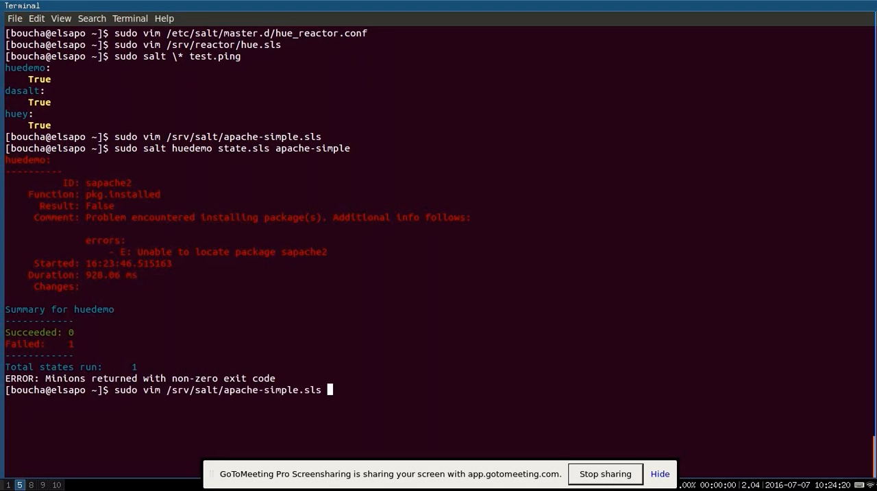
key(Return)
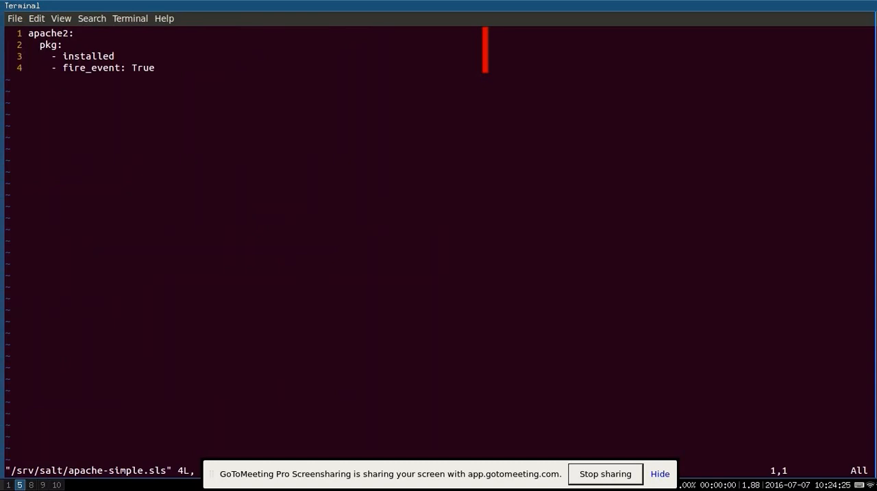
text(:wq)
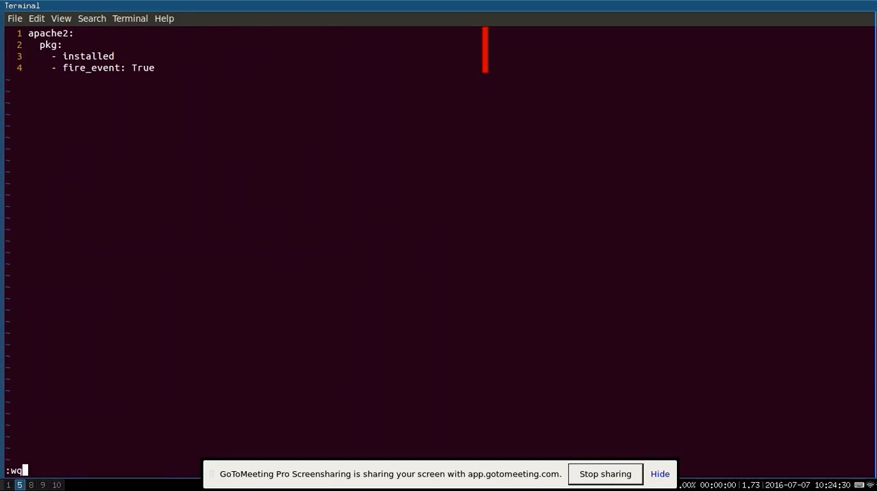
key(Return)
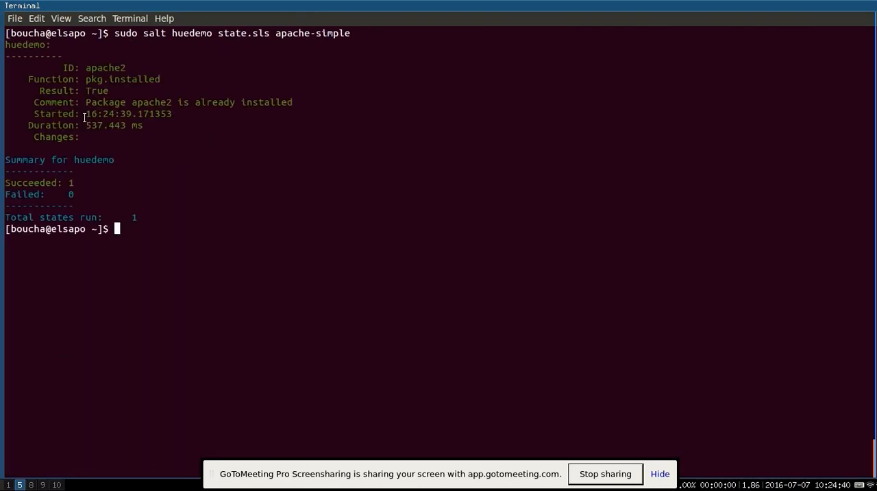
Highlight the green apache2 success lines from the huedemo run.
drag(86, 67, 172, 114)
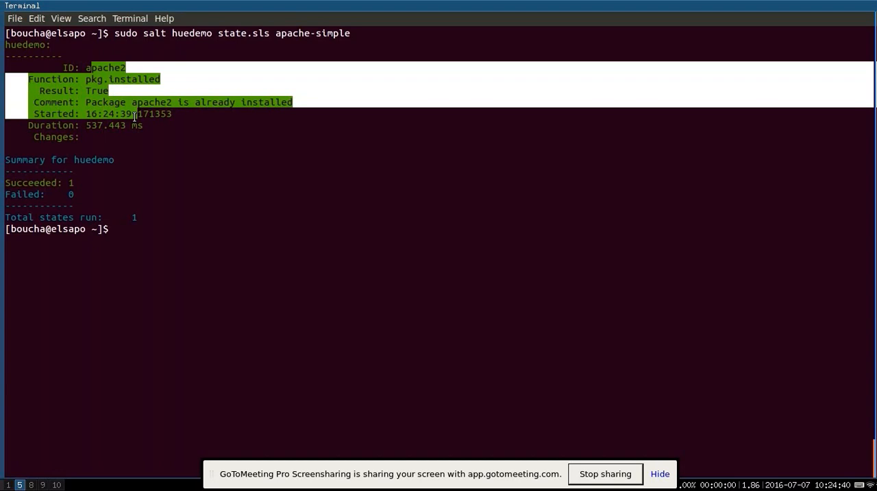